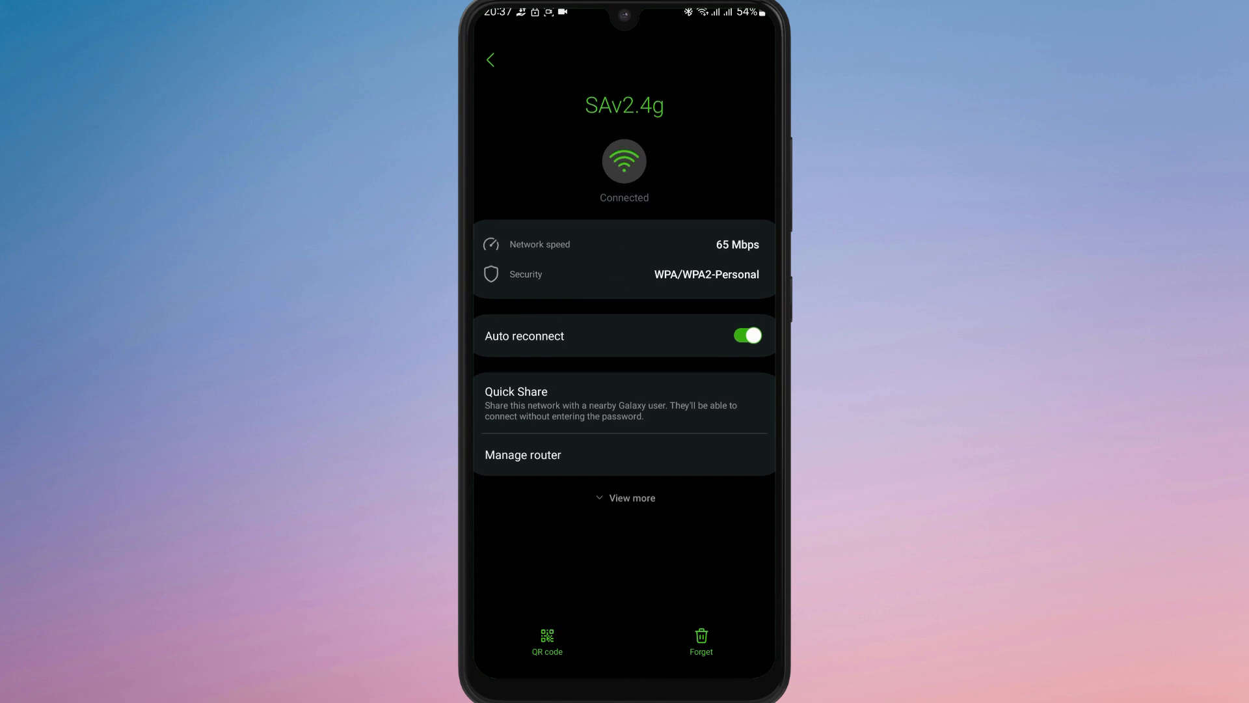
Leave the SAv2.4g Wi-Fi network details and return to the home screen.
left_click(491, 60)
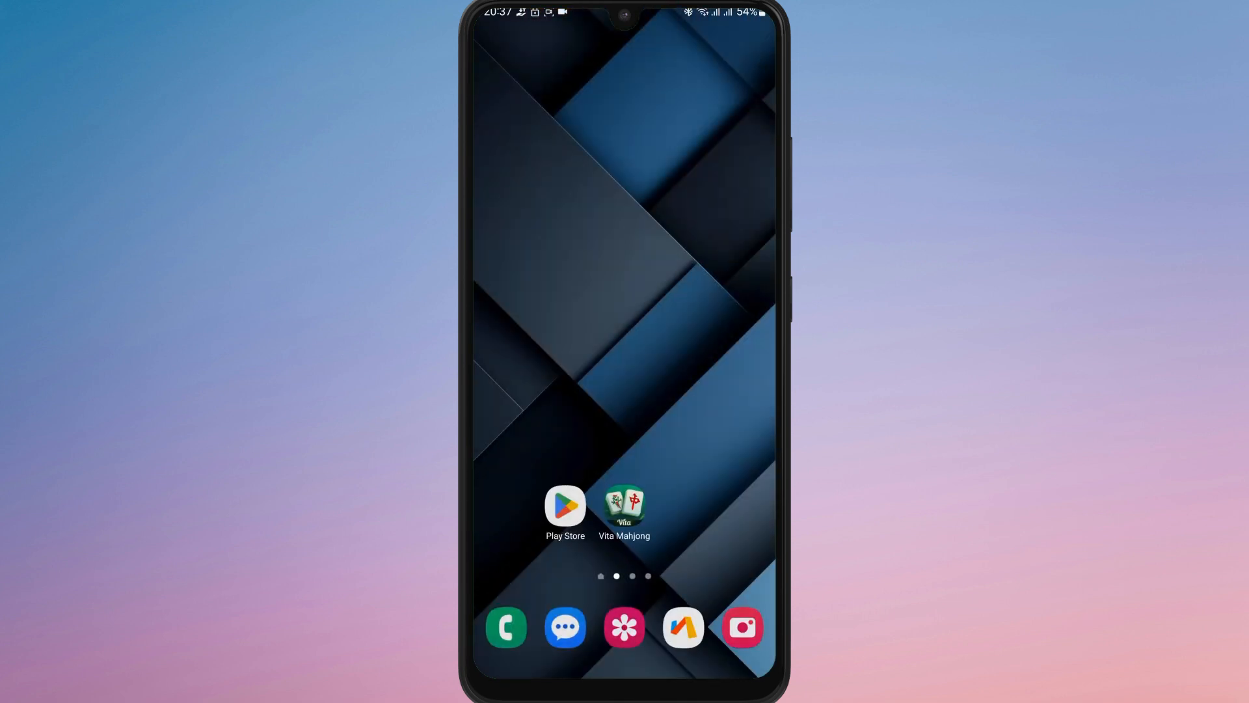
Launch the Google Play Store from the home screen.
left_click(623, 508)
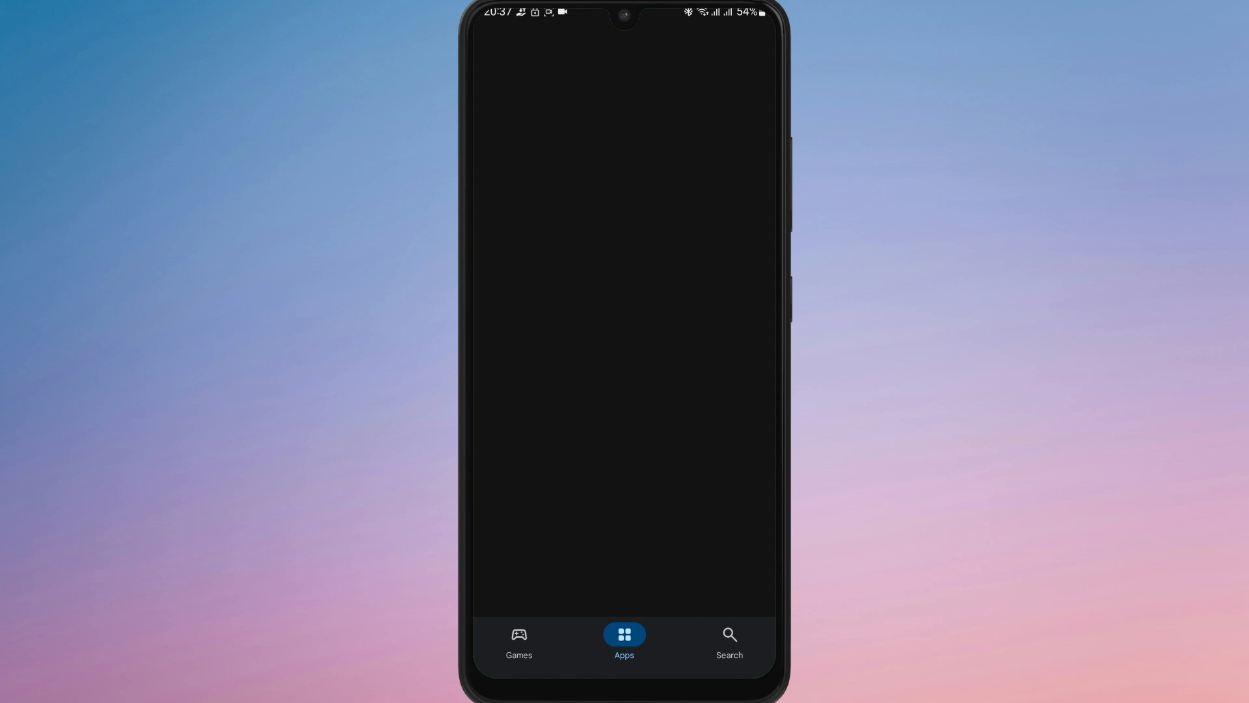
Leave the Play Store and return to the home screen with Vita Mahjong.
left_click(729, 642)
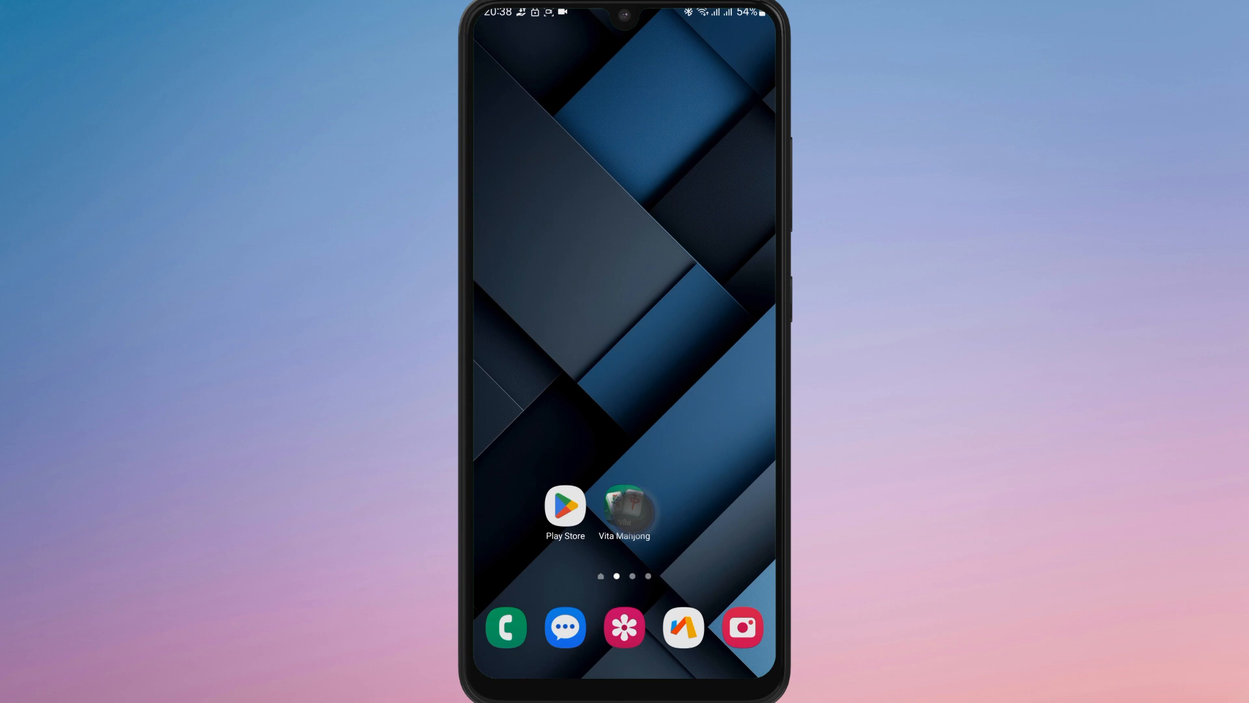
left_click(623, 505)
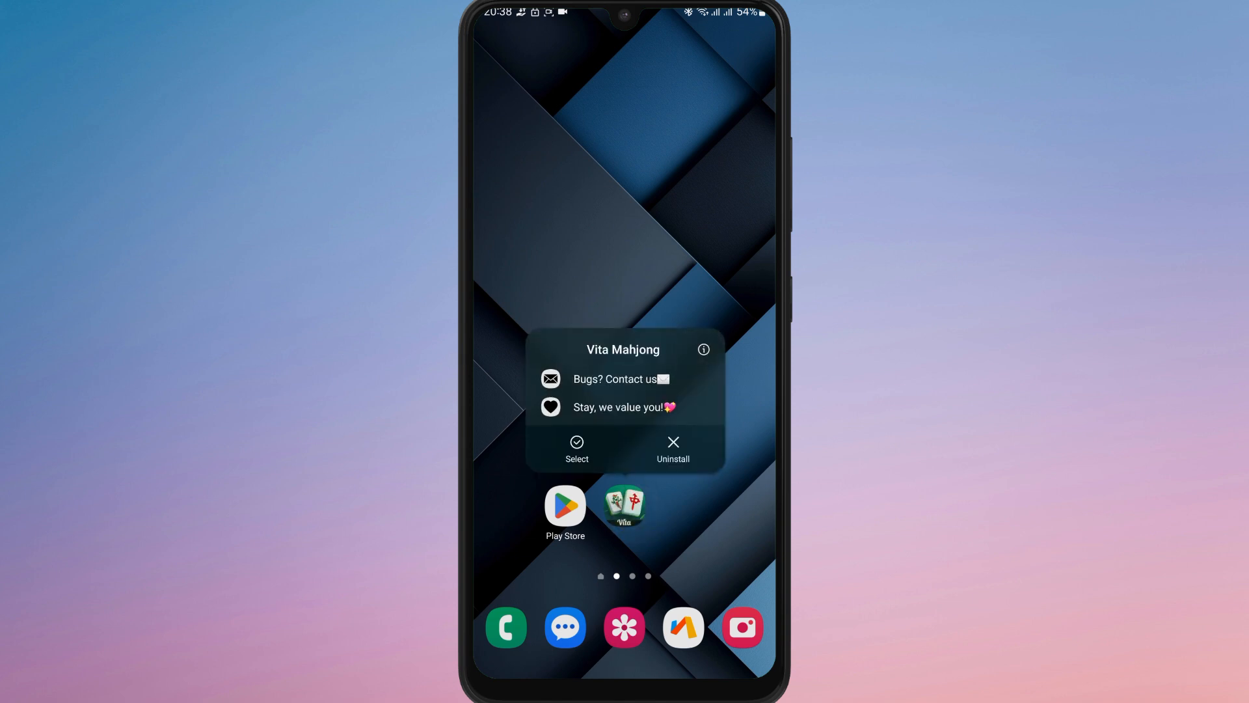
left_click(701, 349)
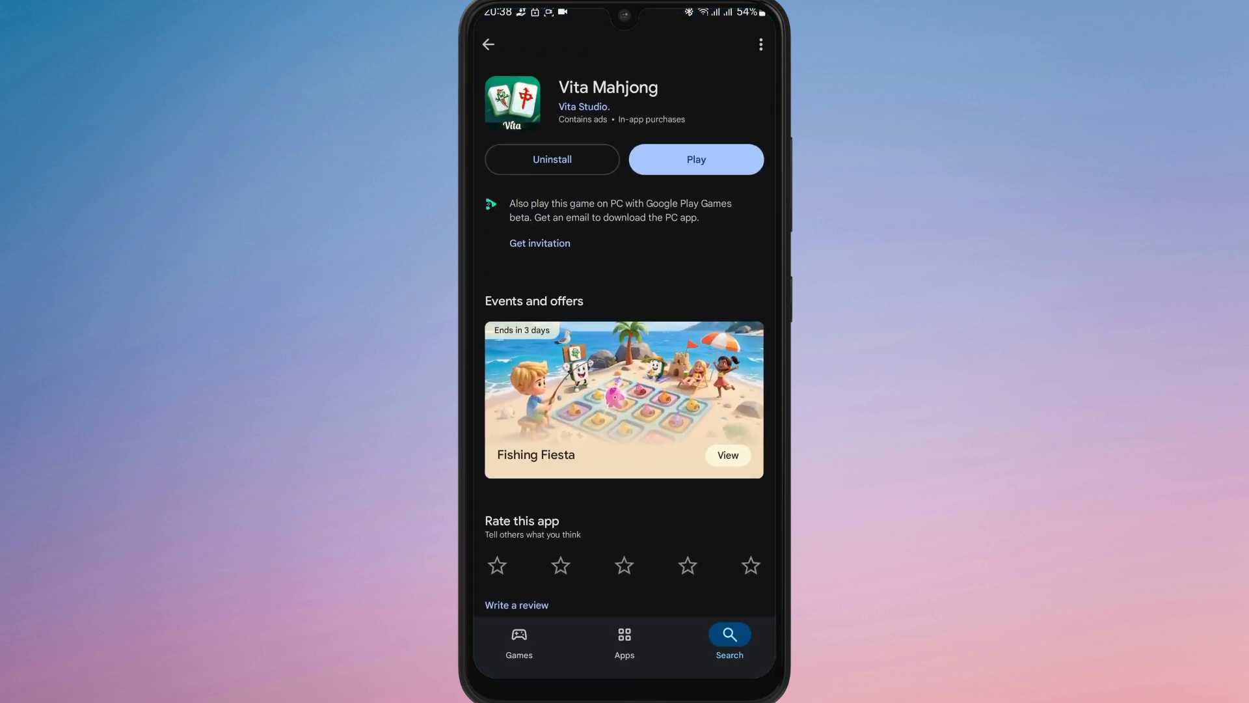
scroll("down", 3)
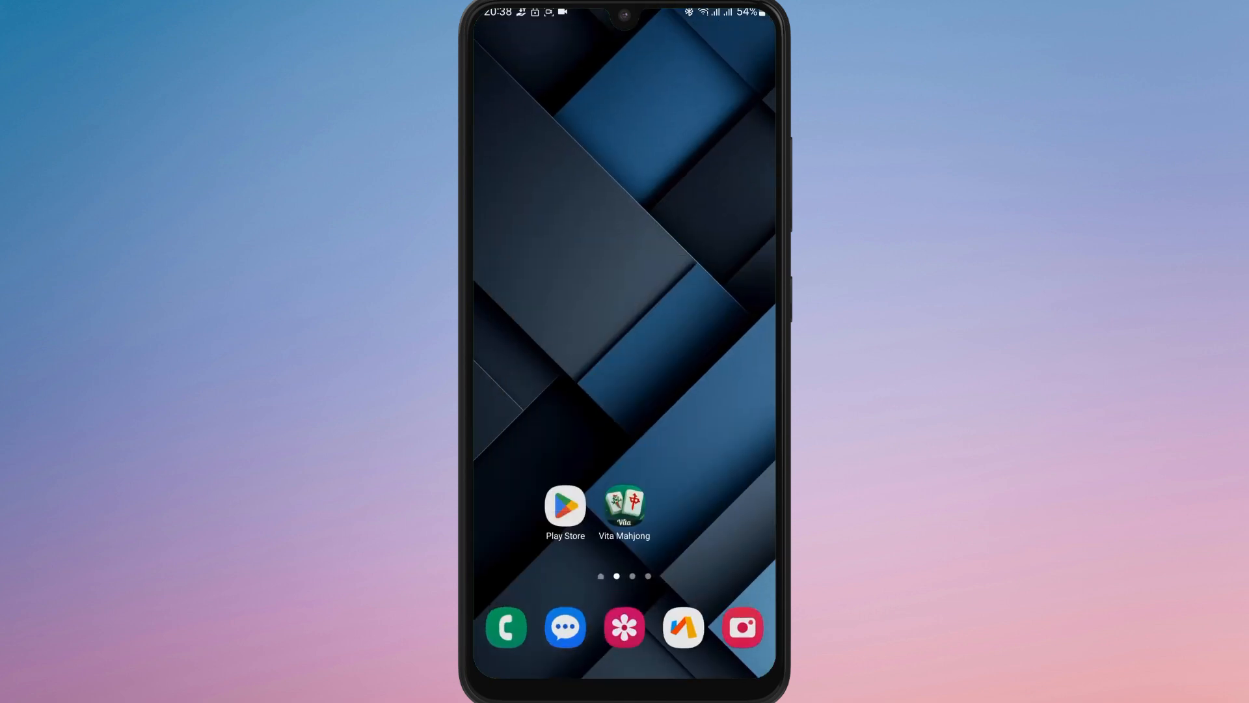
key("power")
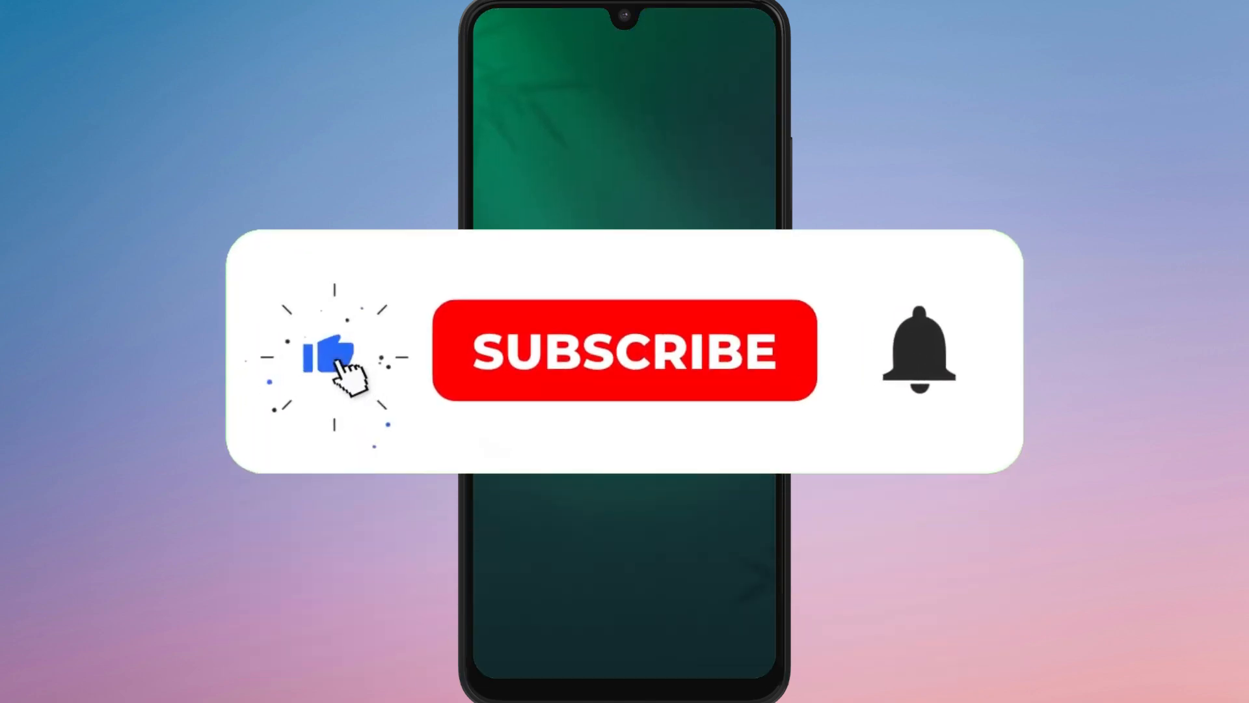
left_click(625, 350)
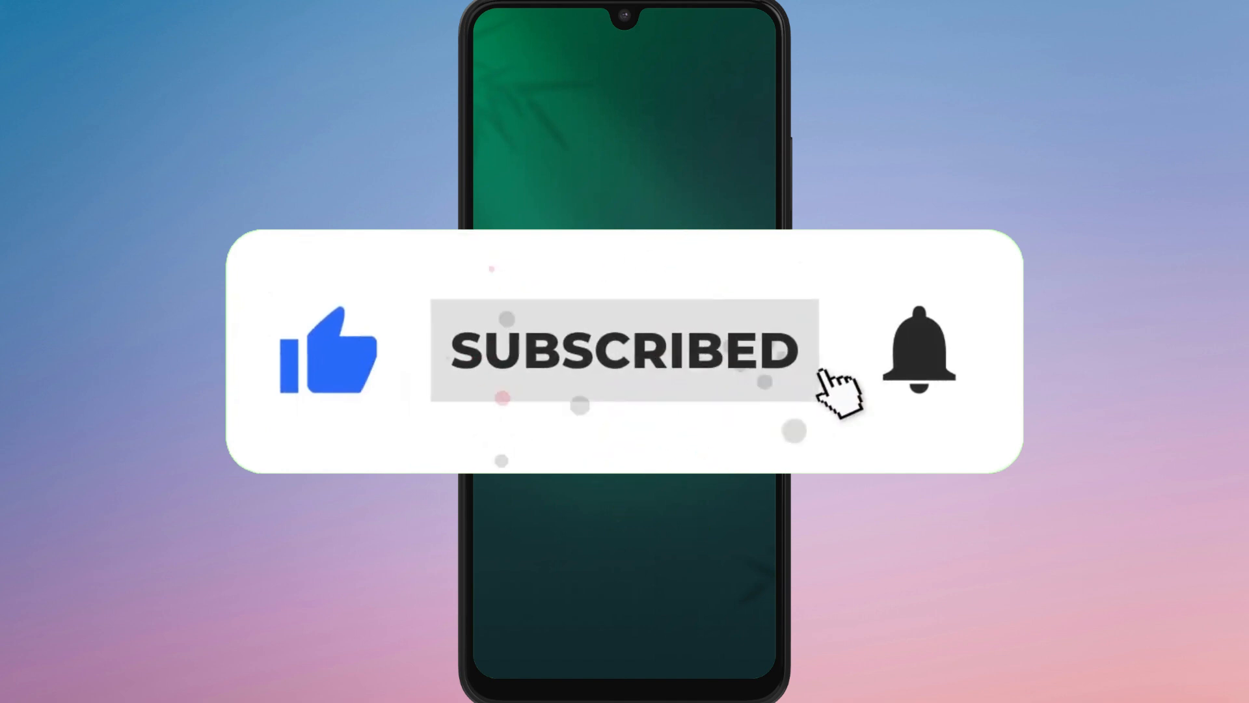